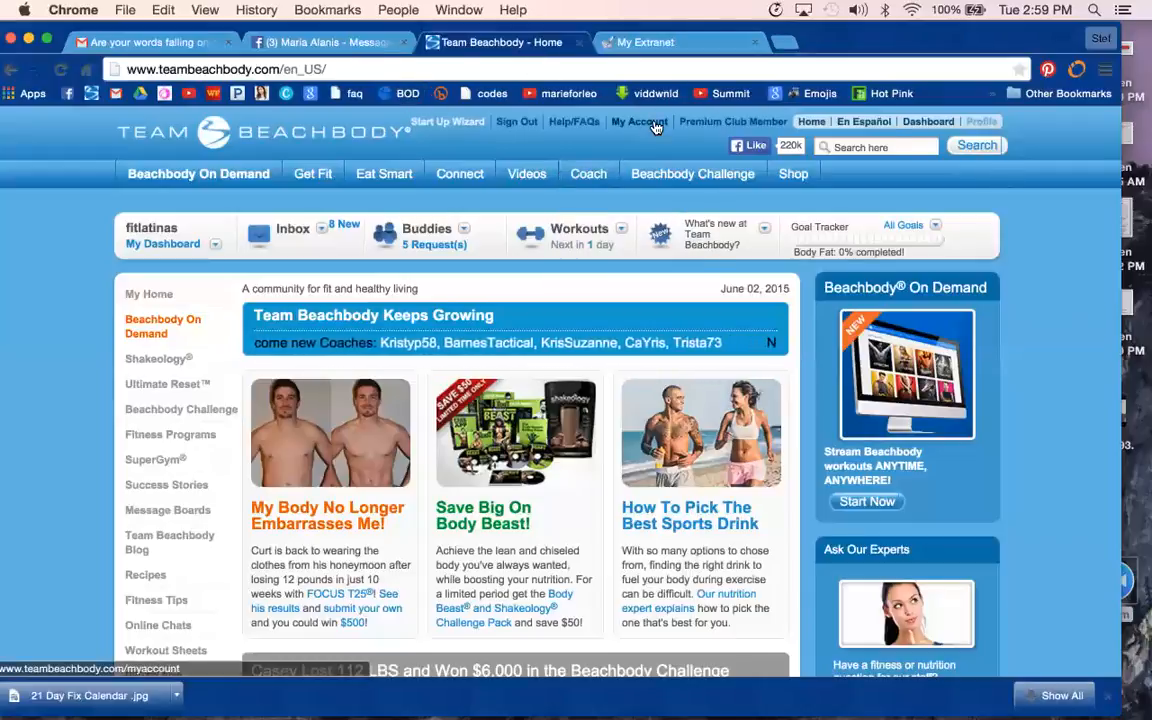
Step: Reach the Customize Shakeology Home Direct form from My Account's Personal Info menu
left_click(640, 122)
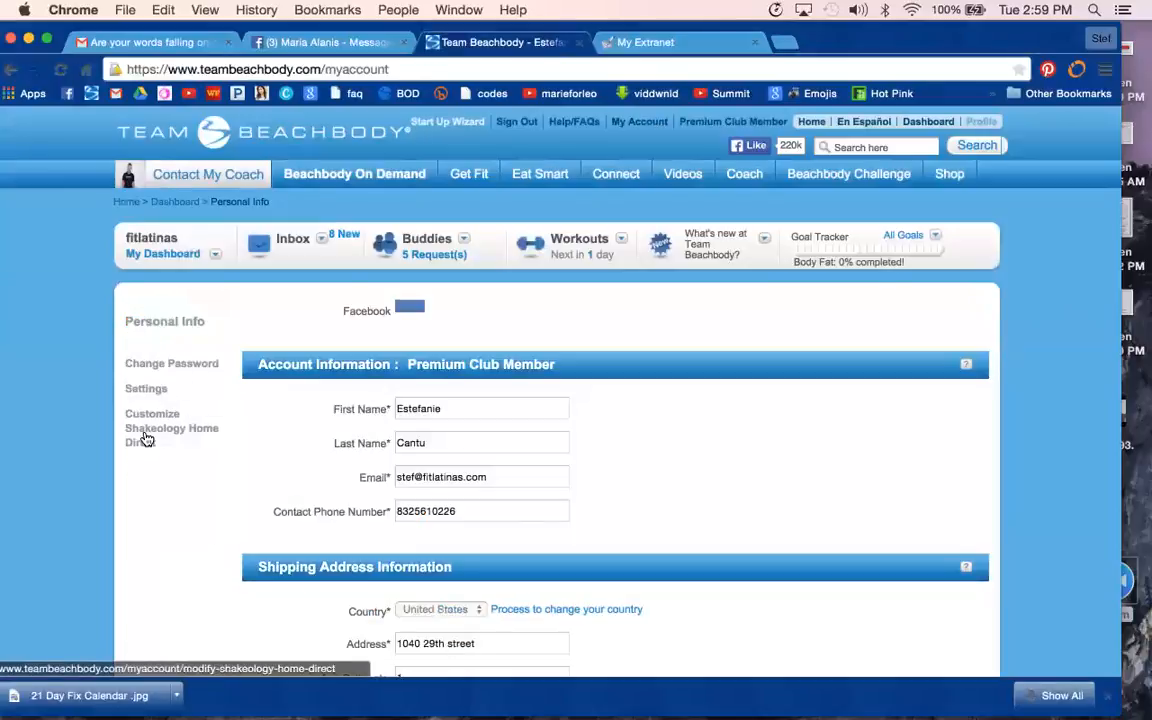
left_click(172, 428)
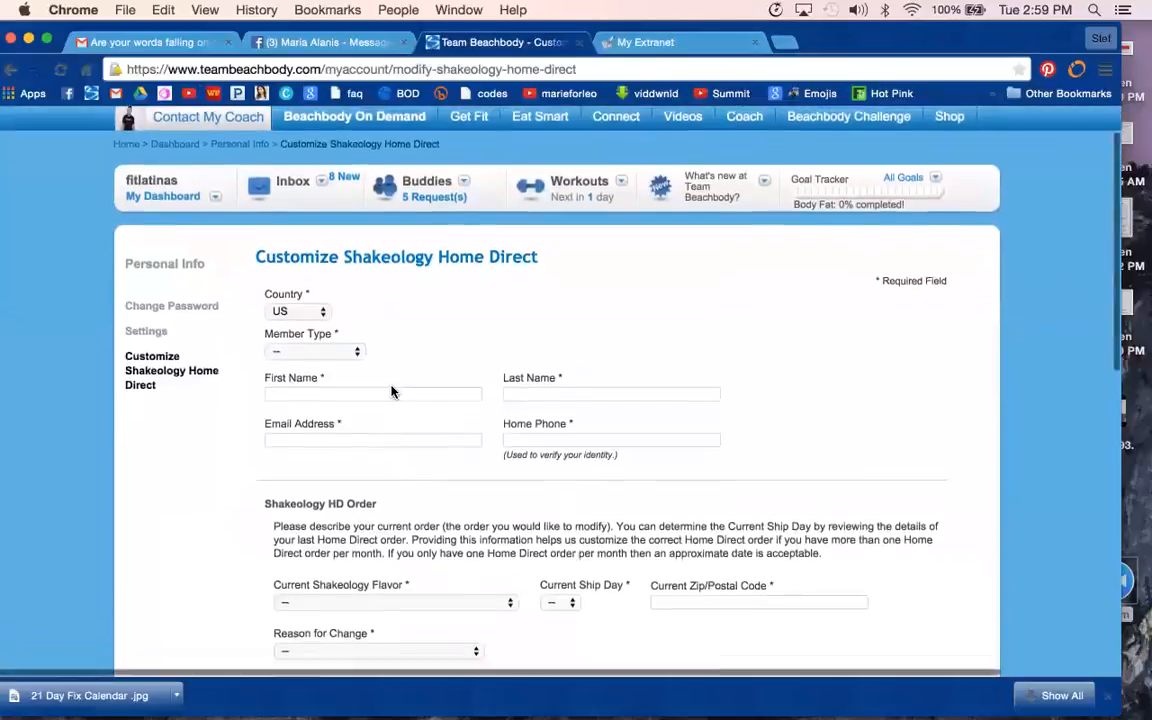
scroll("down", 3)
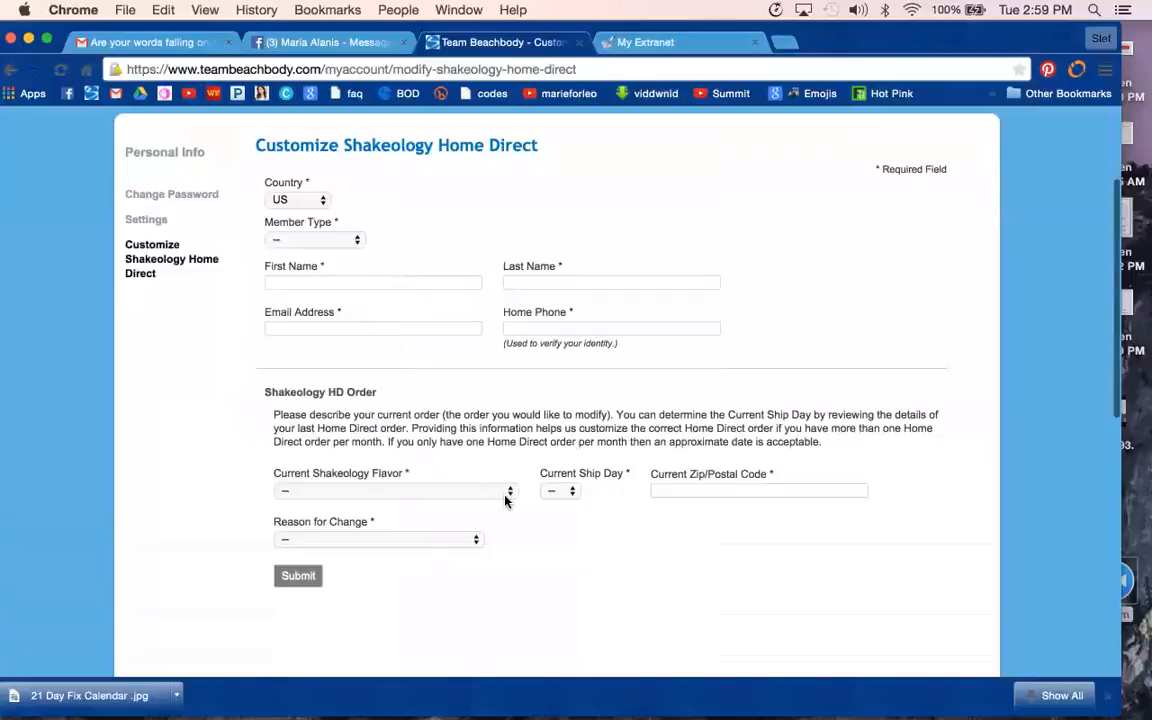
left_click(396, 490)
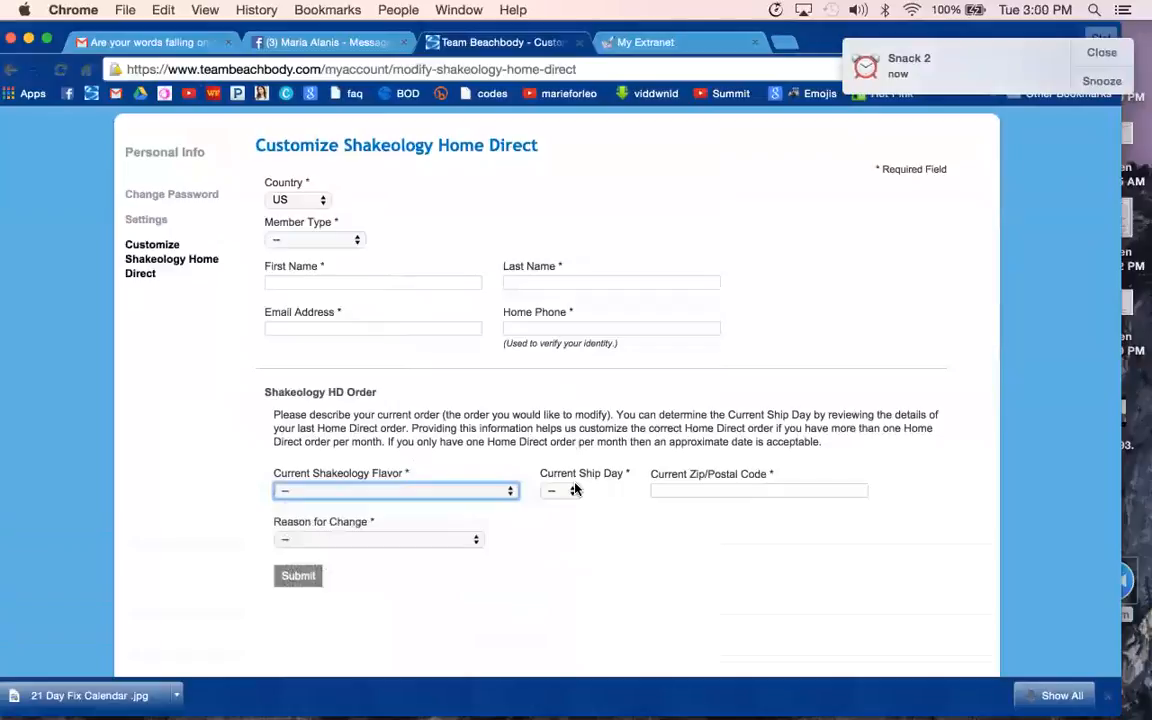
mouse_move(576, 424)
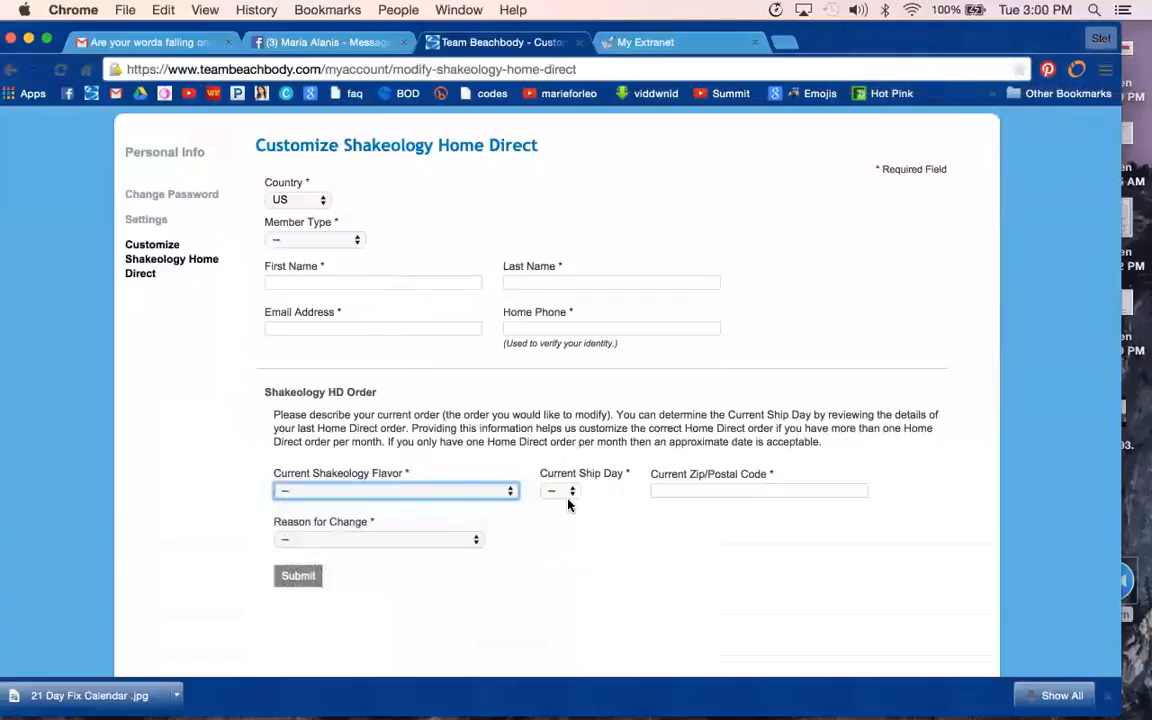
left_click(560, 490)
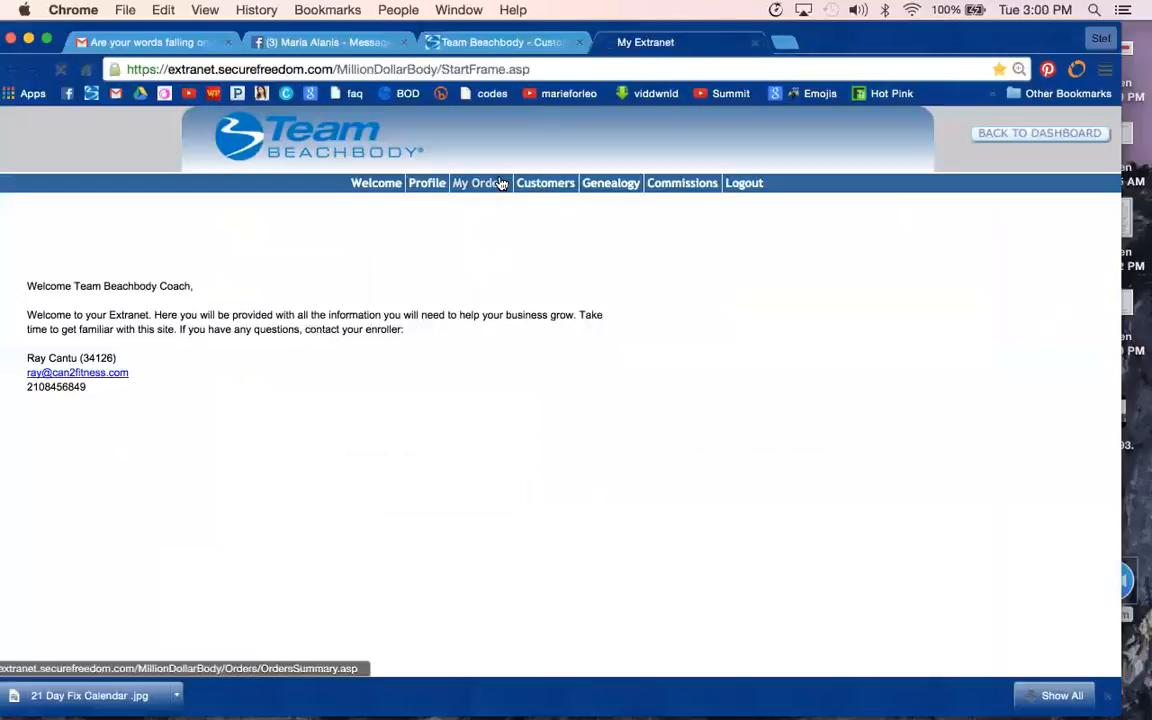
Step: Review shipped dates in My Orders and My Customer Orders from the order summary
left_click(480, 182)
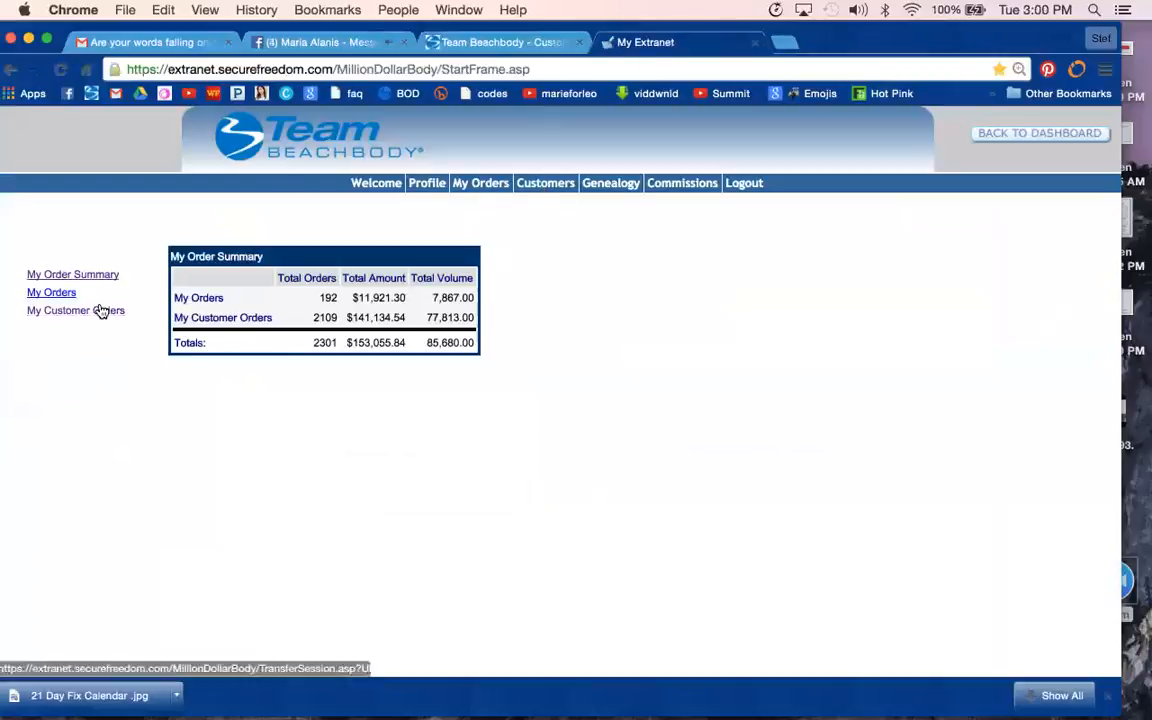
left_click(52, 292)
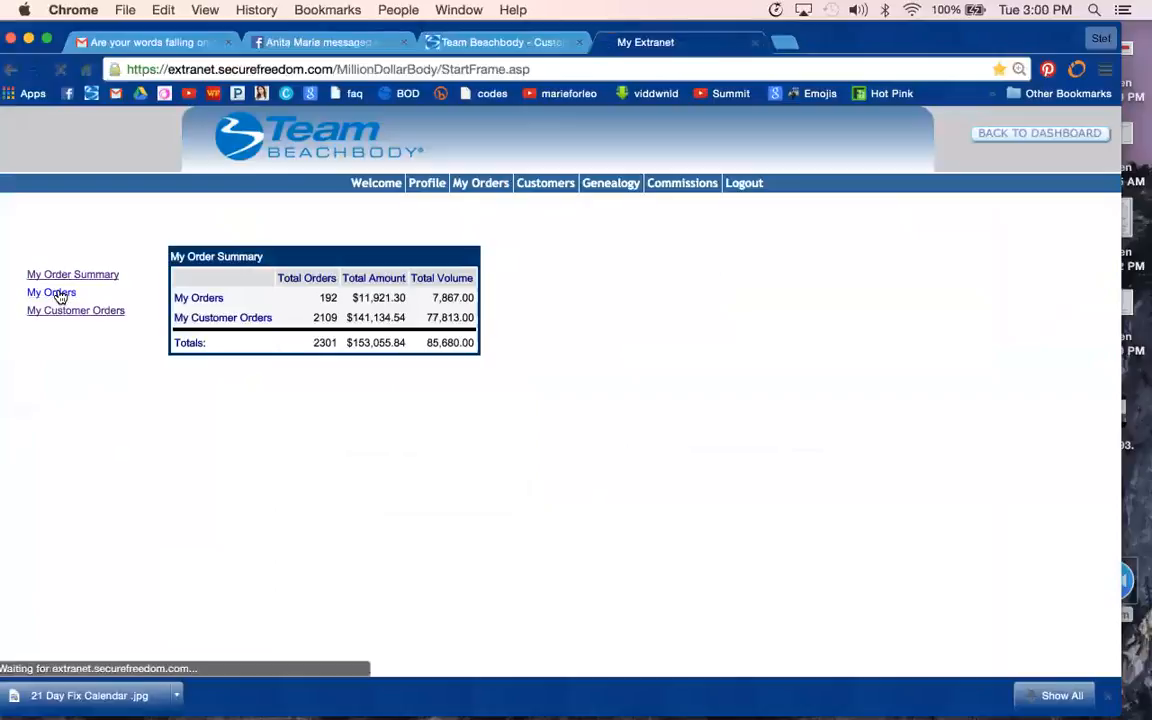
left_click(52, 292)
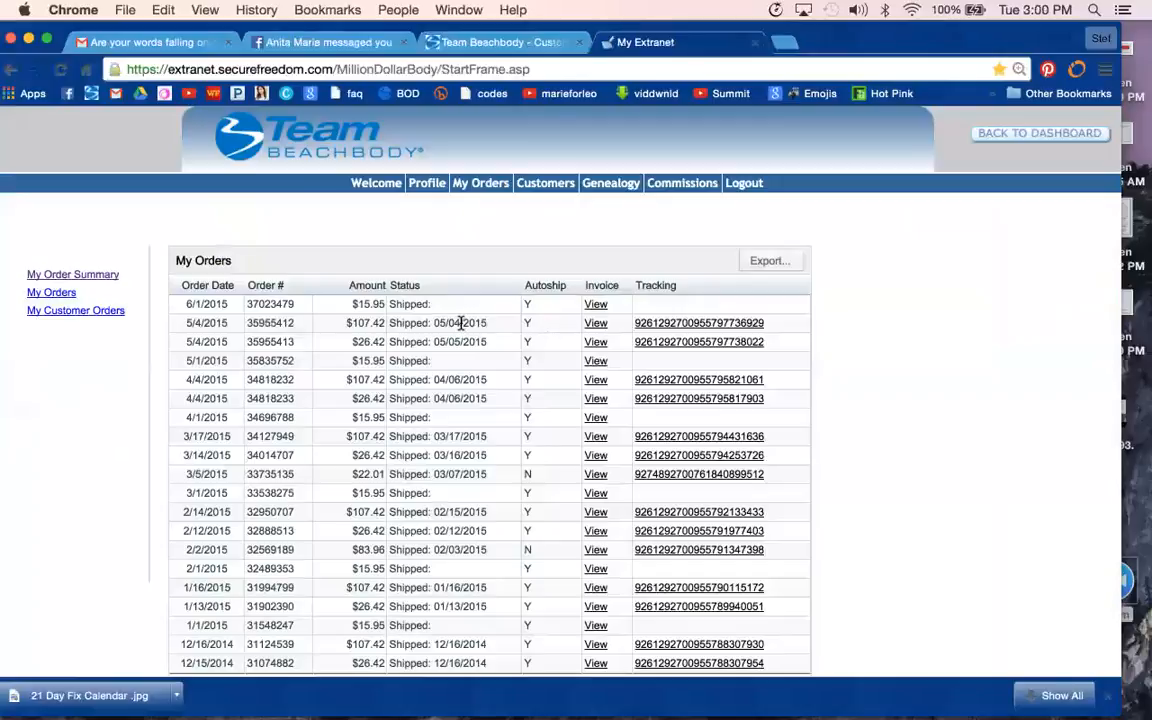
left_click(76, 310)
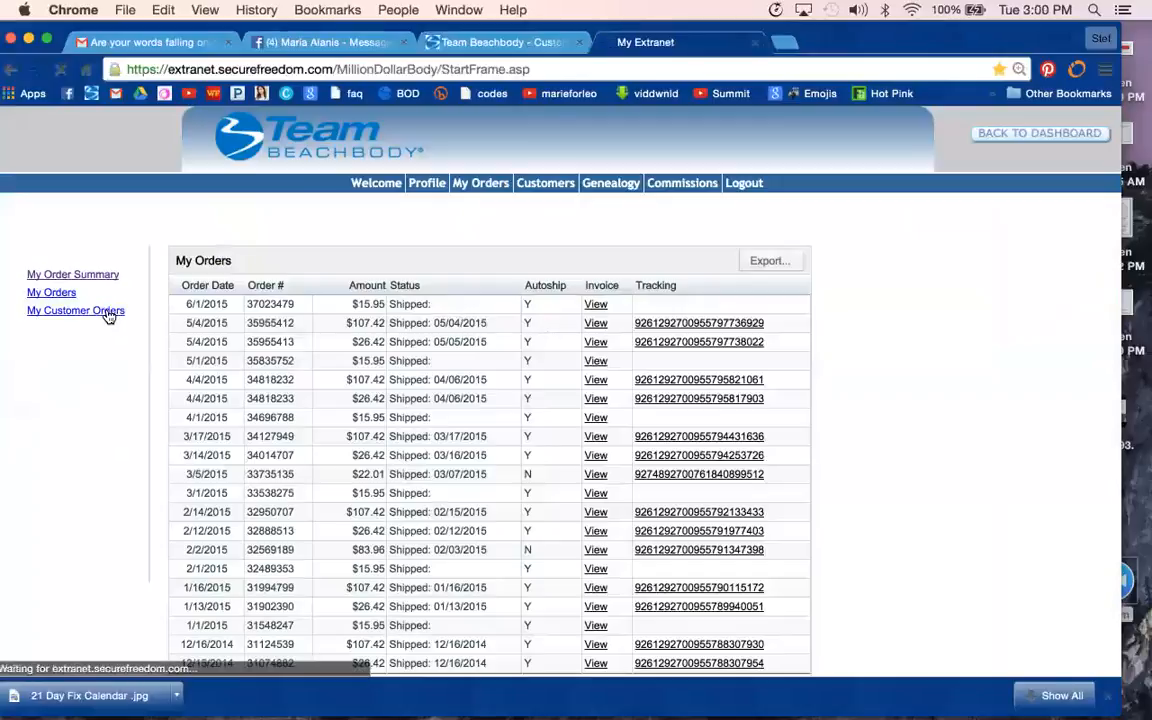
left_click(76, 310)
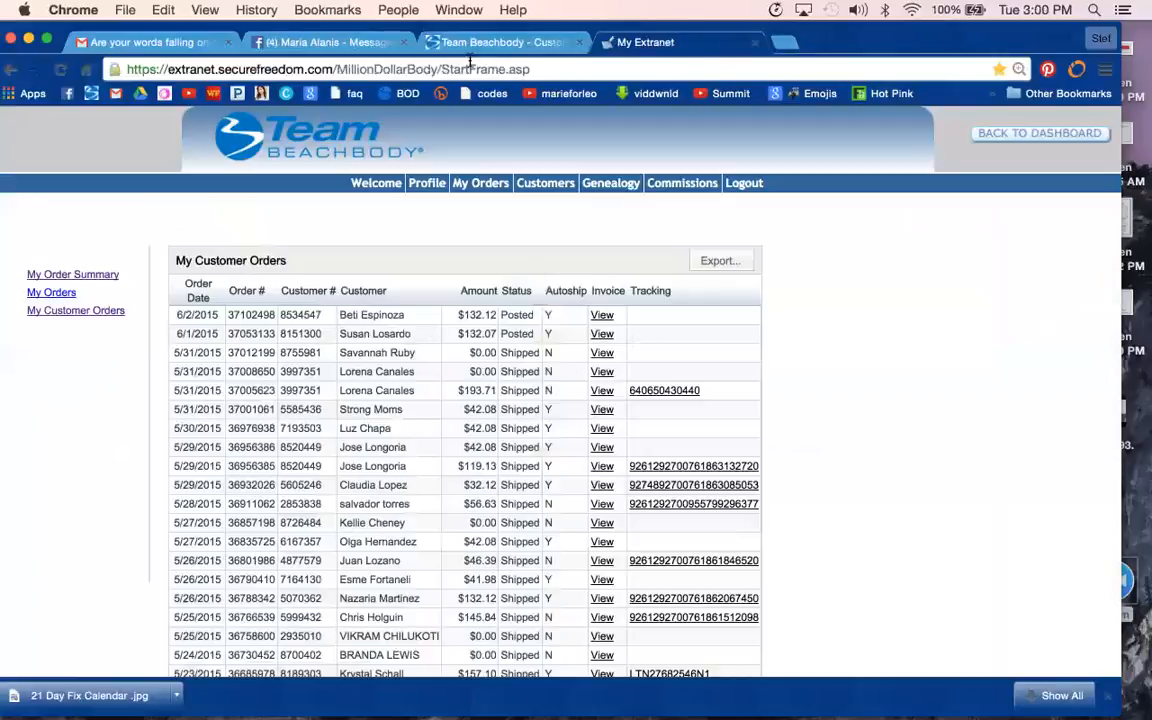
Step: Switch to the Facebook messages showing a flavor-change question
left_click(330, 42)
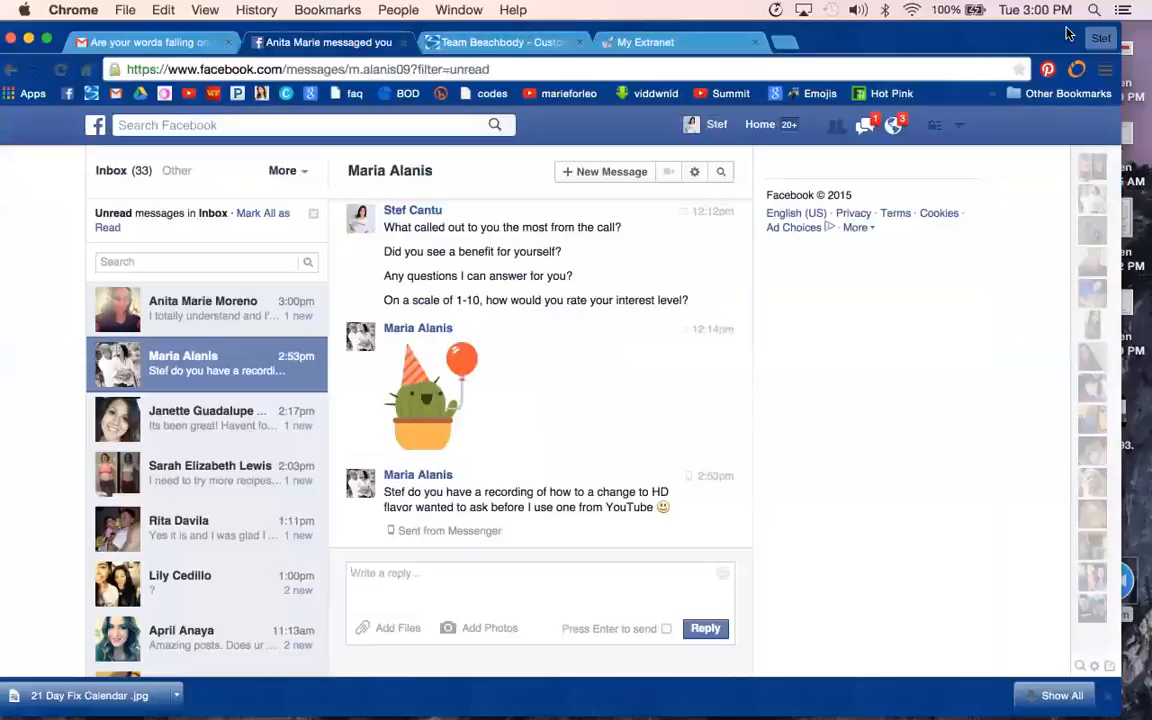
Step: Return to the Home Direct form, then head back to the My Extranet tab
left_click(500, 42)
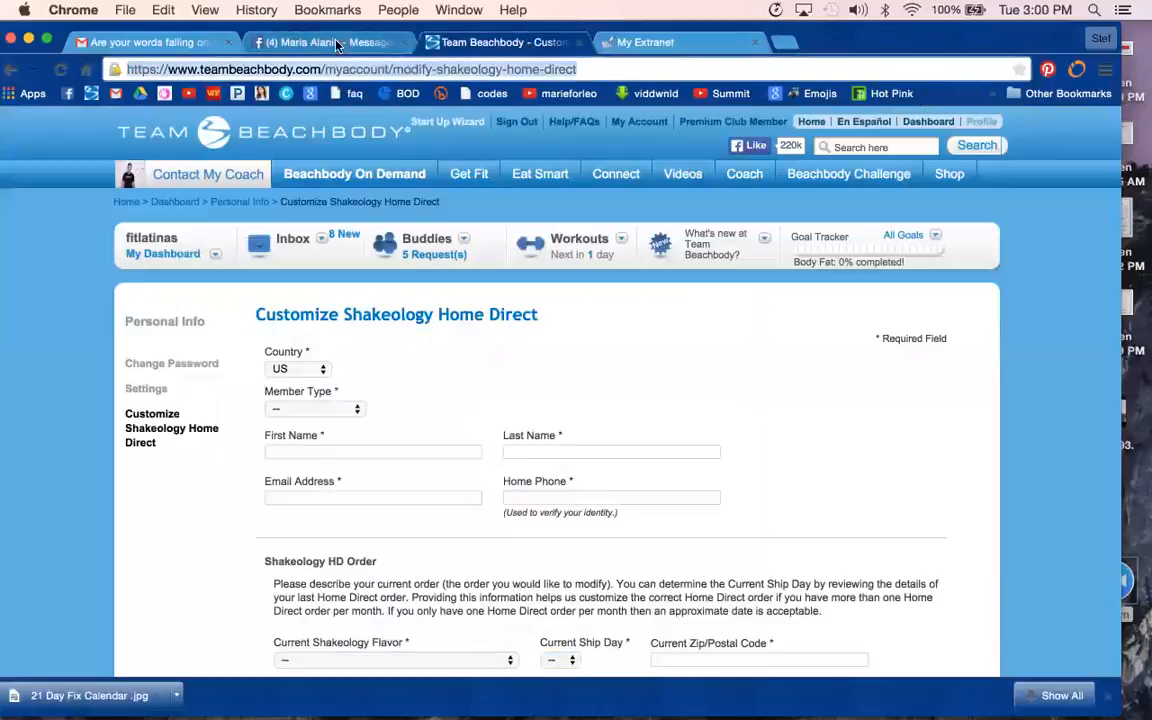
left_click(644, 42)
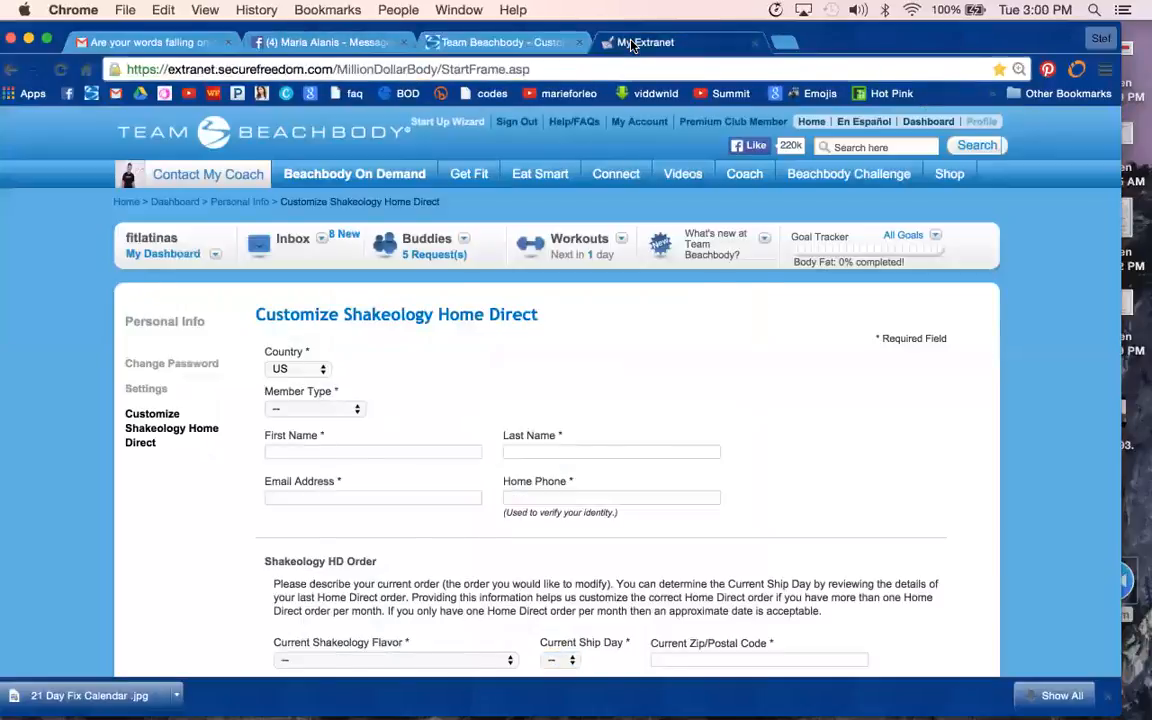